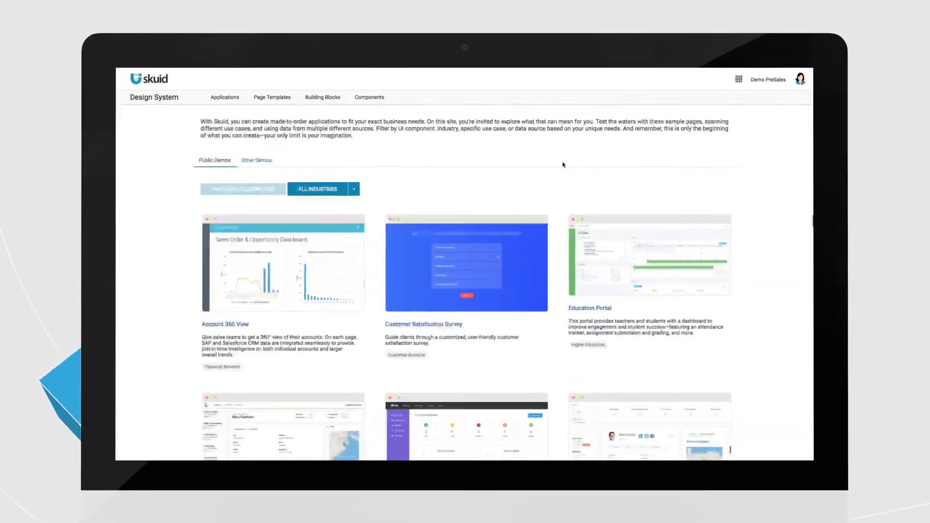
- Show the Opportunities Dashboard with Q4 2018 figures, revealing the opportunities table and state map
left_click(282, 264)
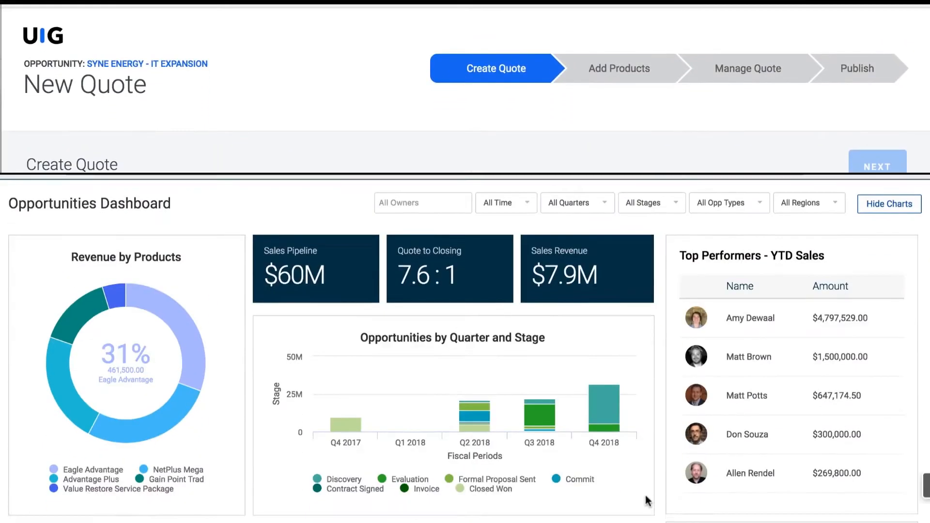
scroll("down", 3)
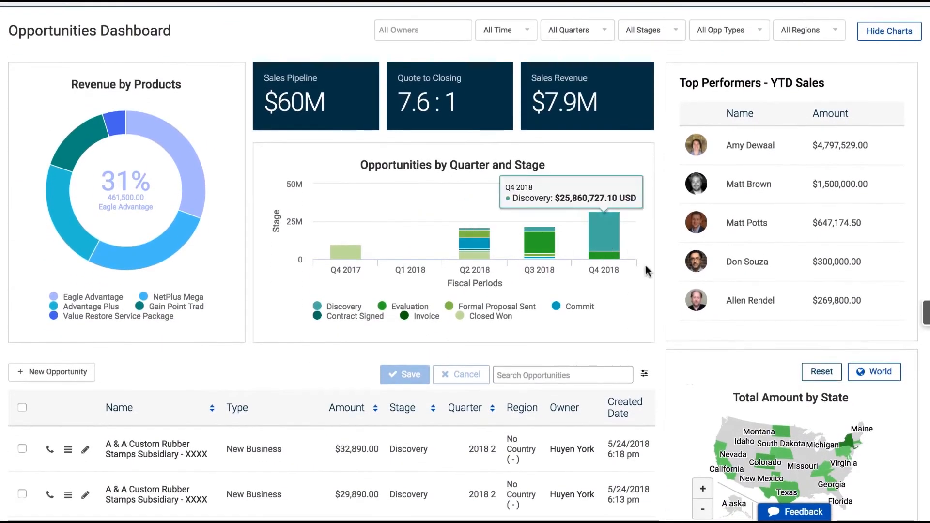